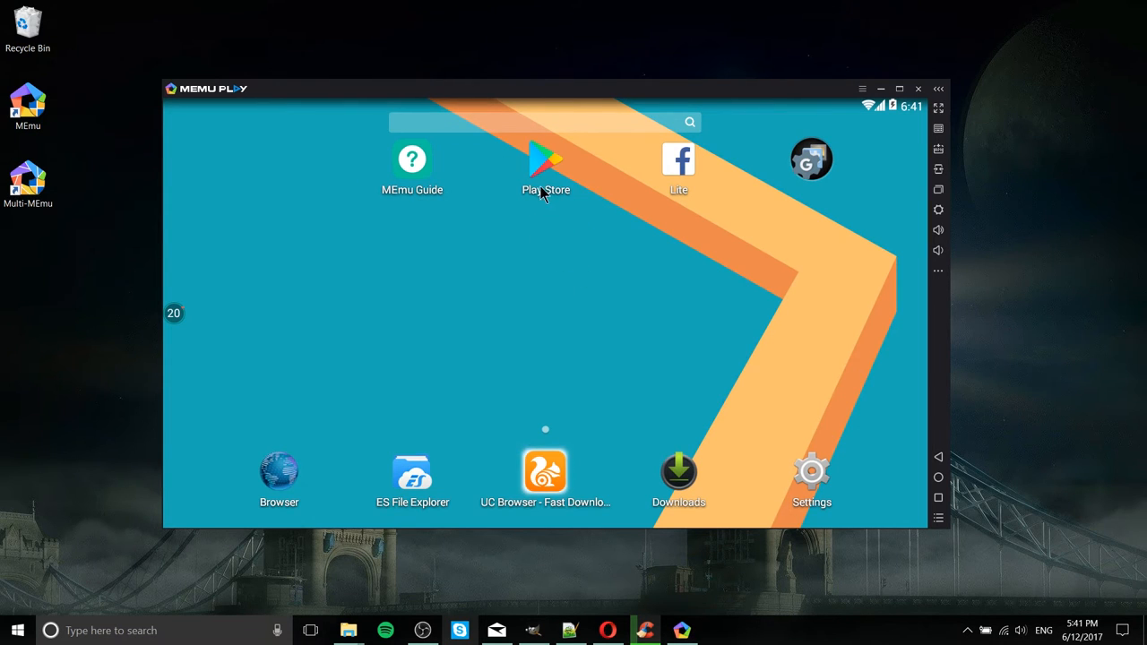
Search the Google Play store for 'CPU'
left_click(546, 158)
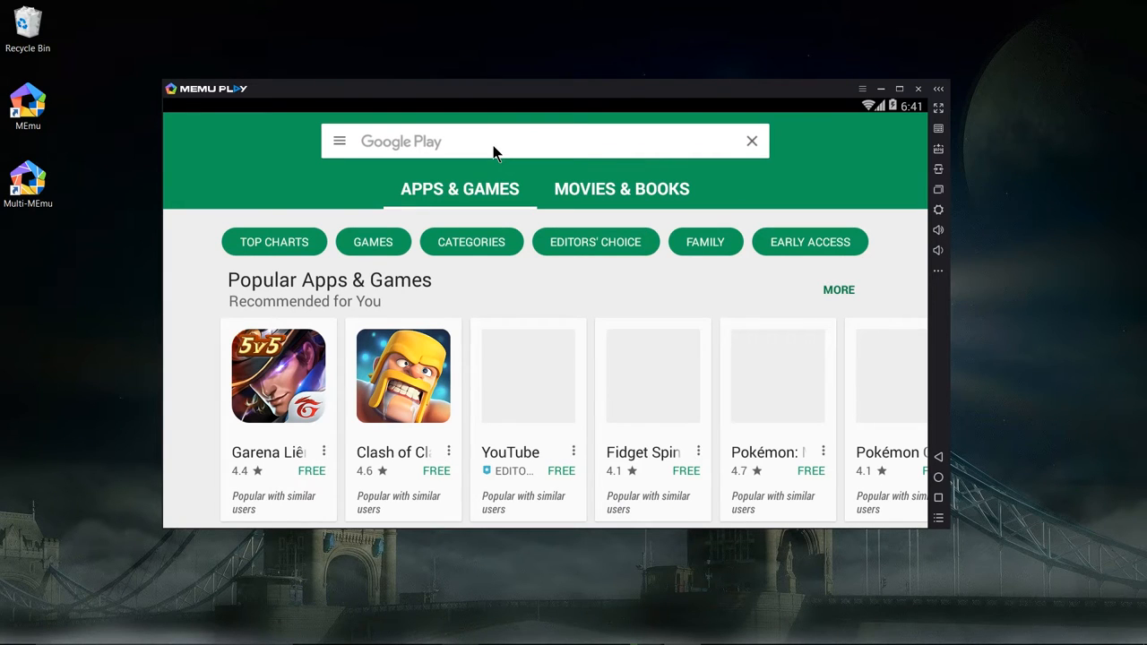
type("CPU")
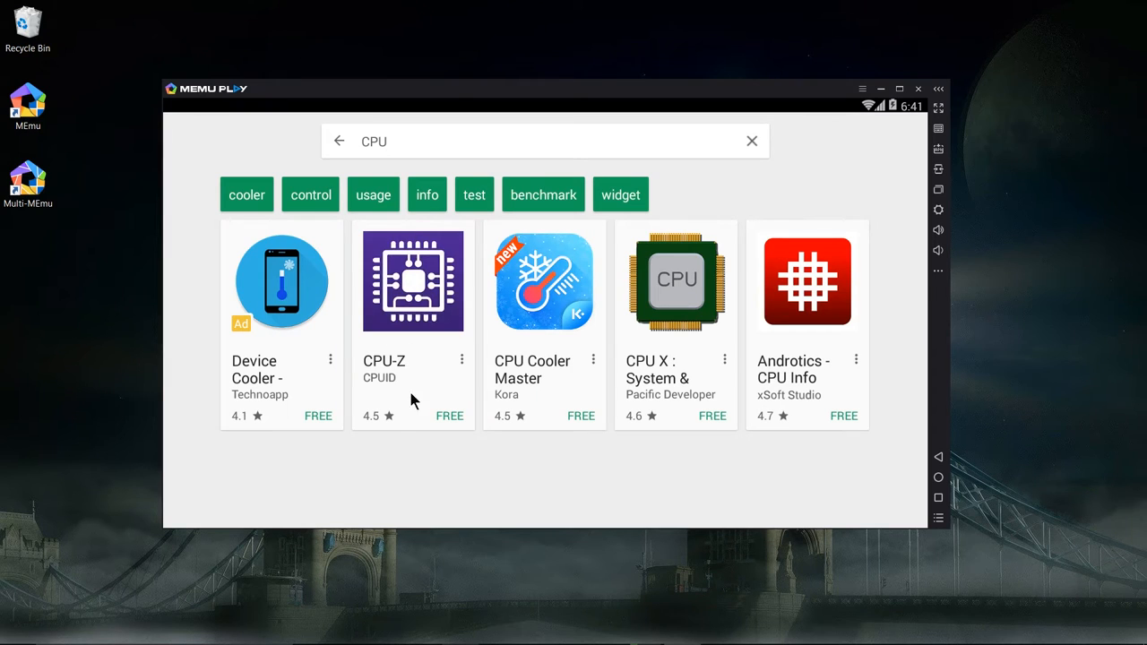
Install CPU-Z by CPUID, accepting the in-app purchases permission, and launch it
left_click(412, 280)
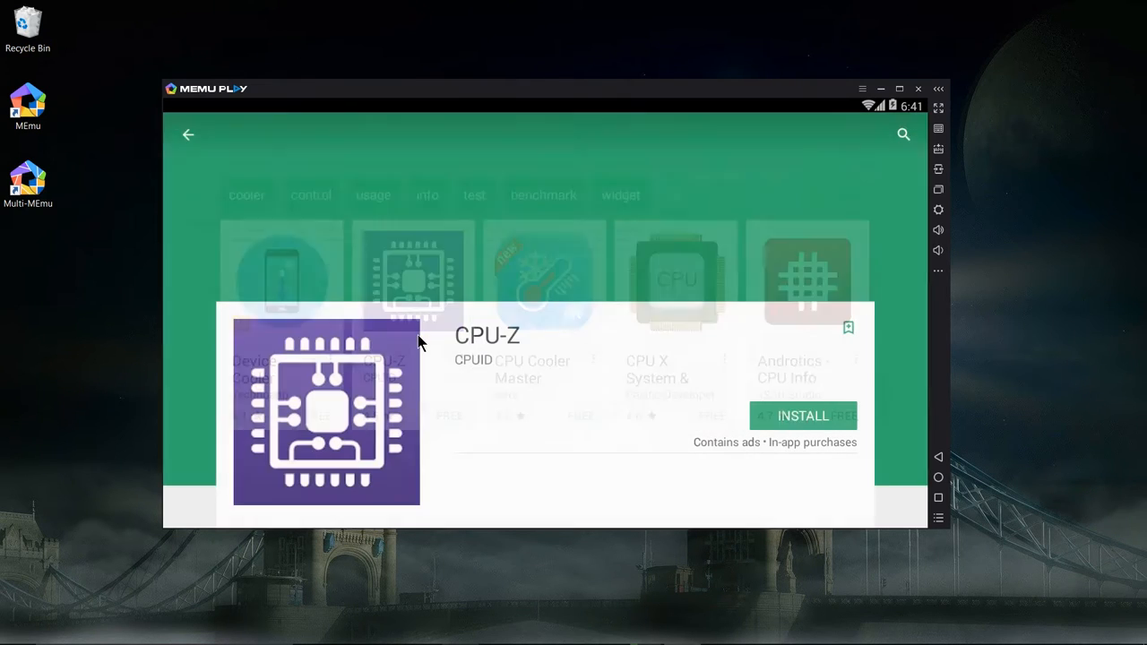
left_click(326, 413)
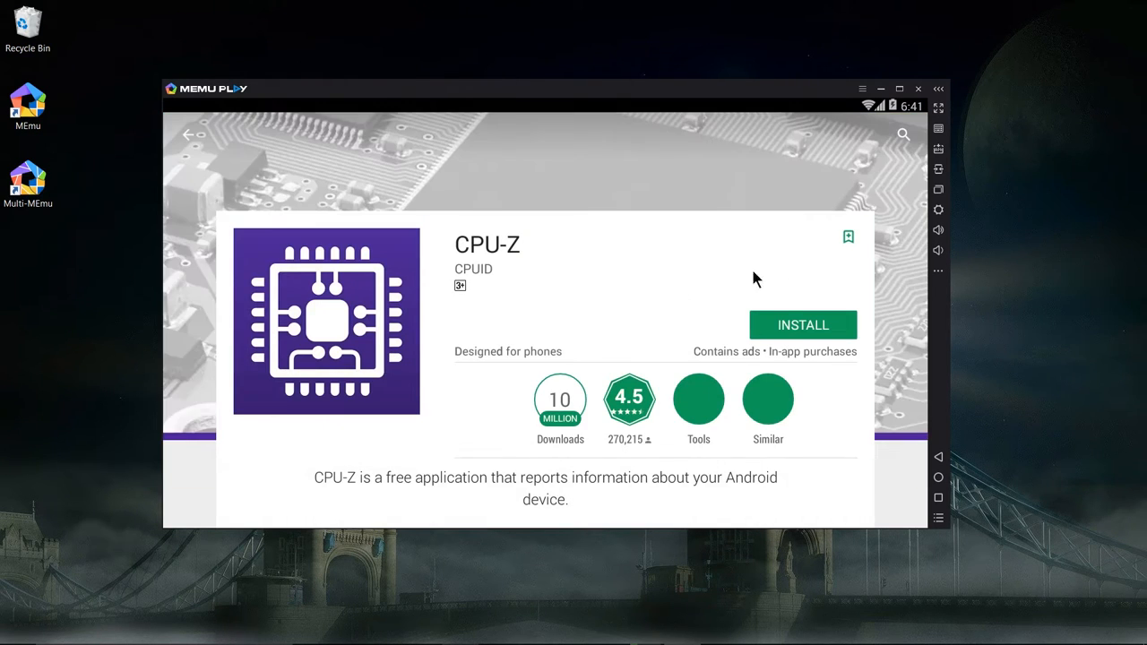
left_click(803, 324)
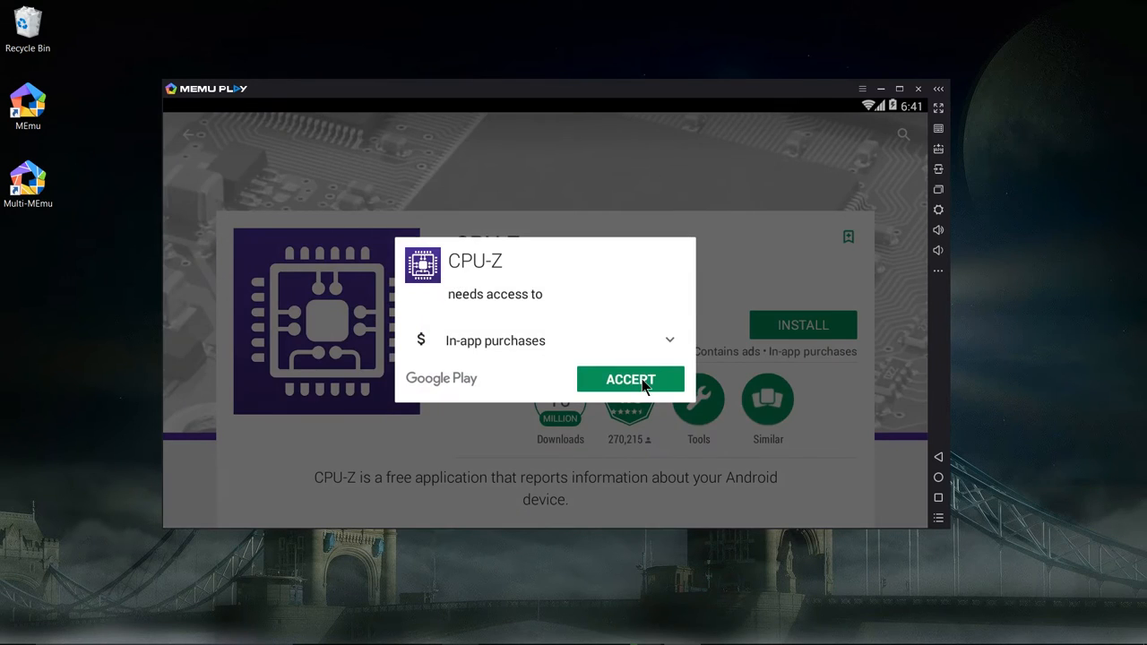
left_click(630, 379)
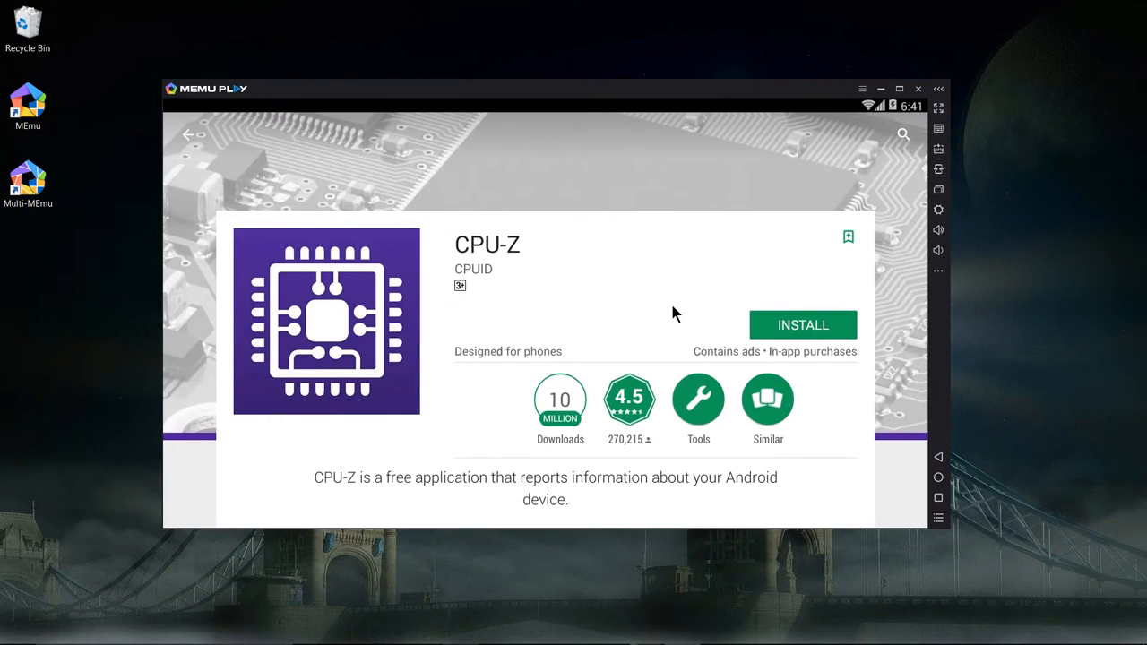
scroll("down", 3)
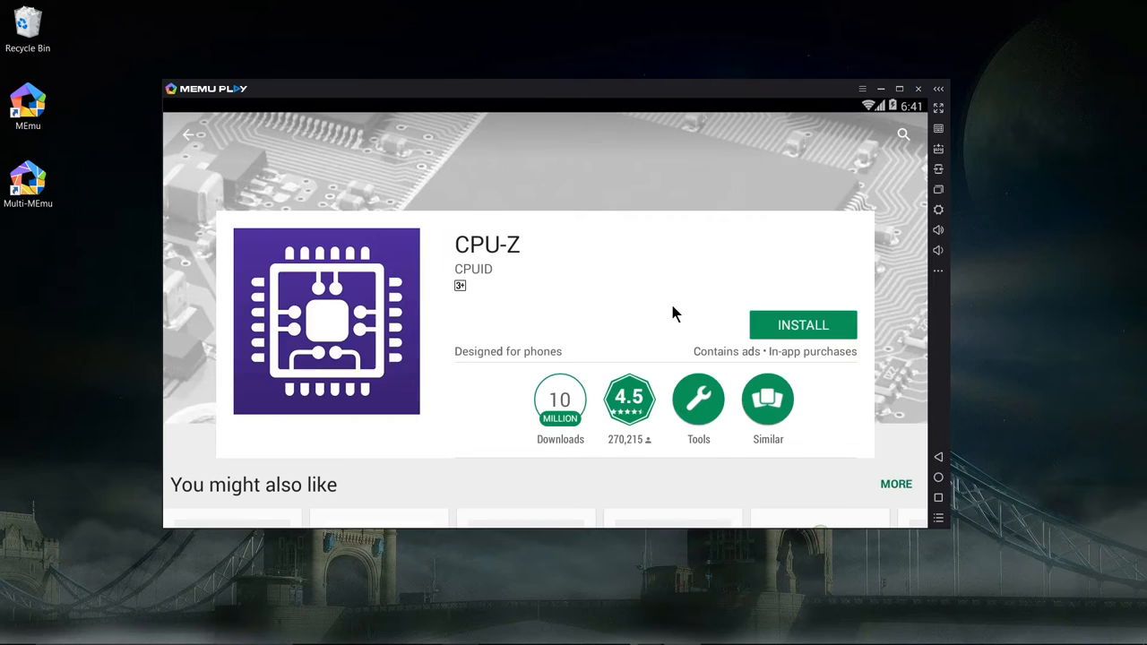
left_click(802, 324)
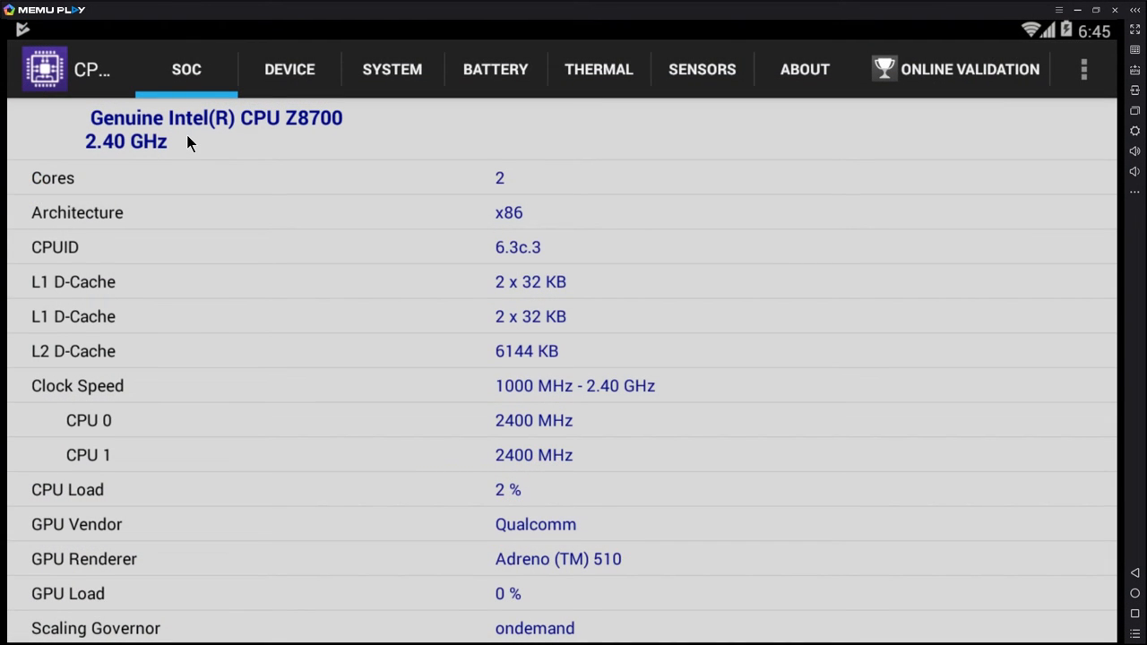
mouse_move(354, 117)
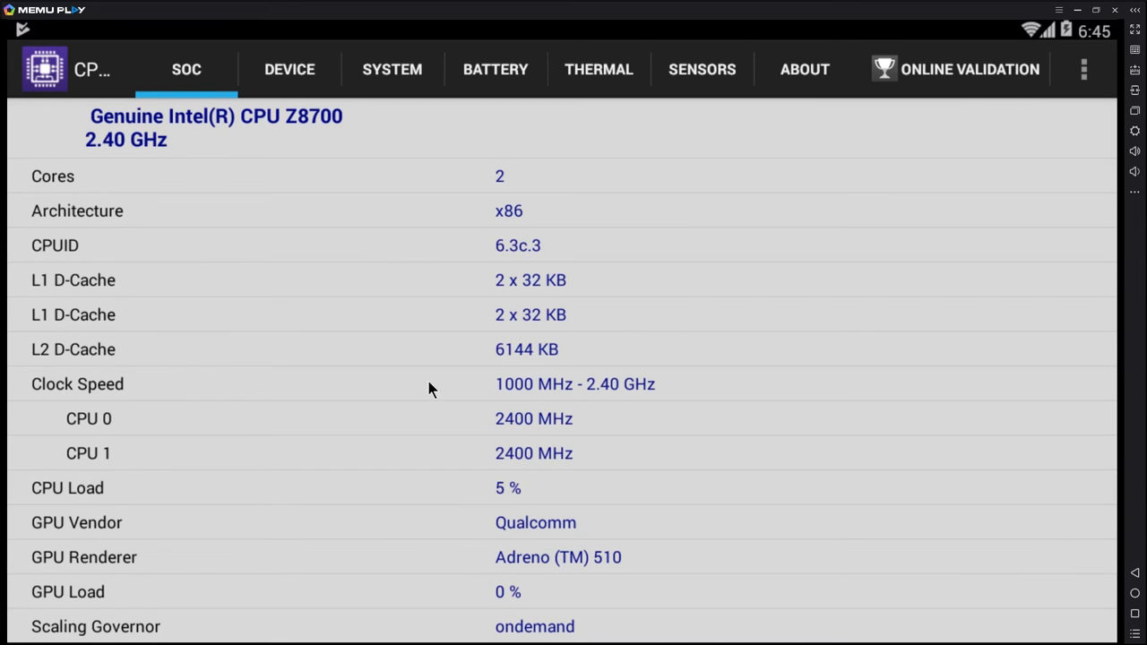
mouse_move(525, 401)
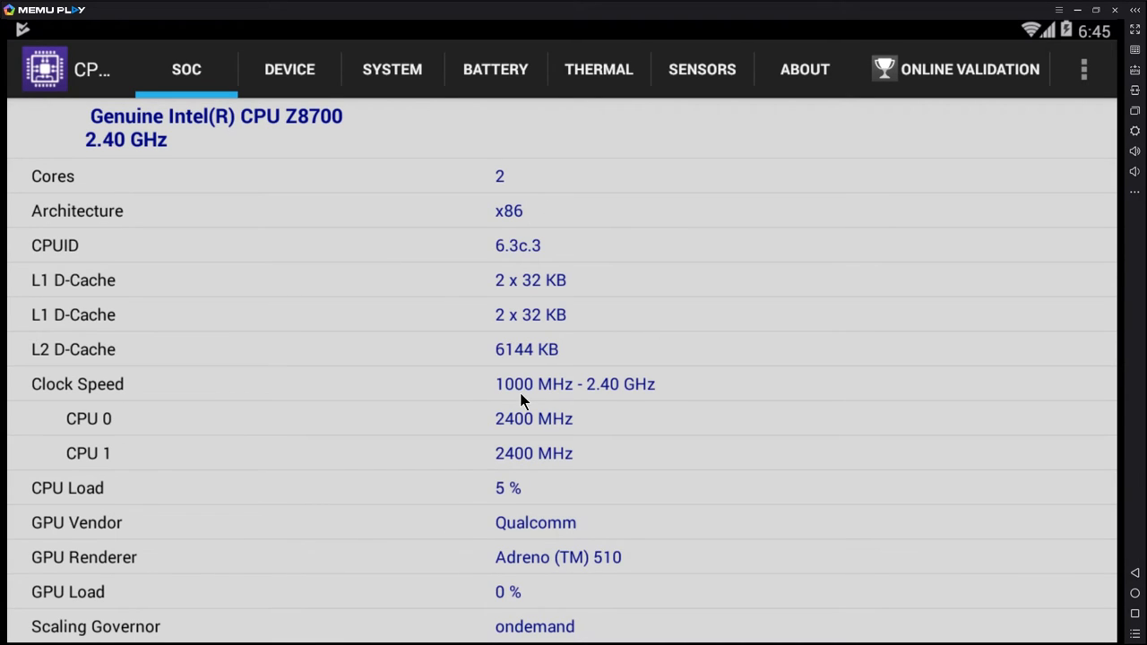
Show CPU-Z's Device tab with model I9200, 1514 MB RAM and 14.76 GB storage
left_click(288, 69)
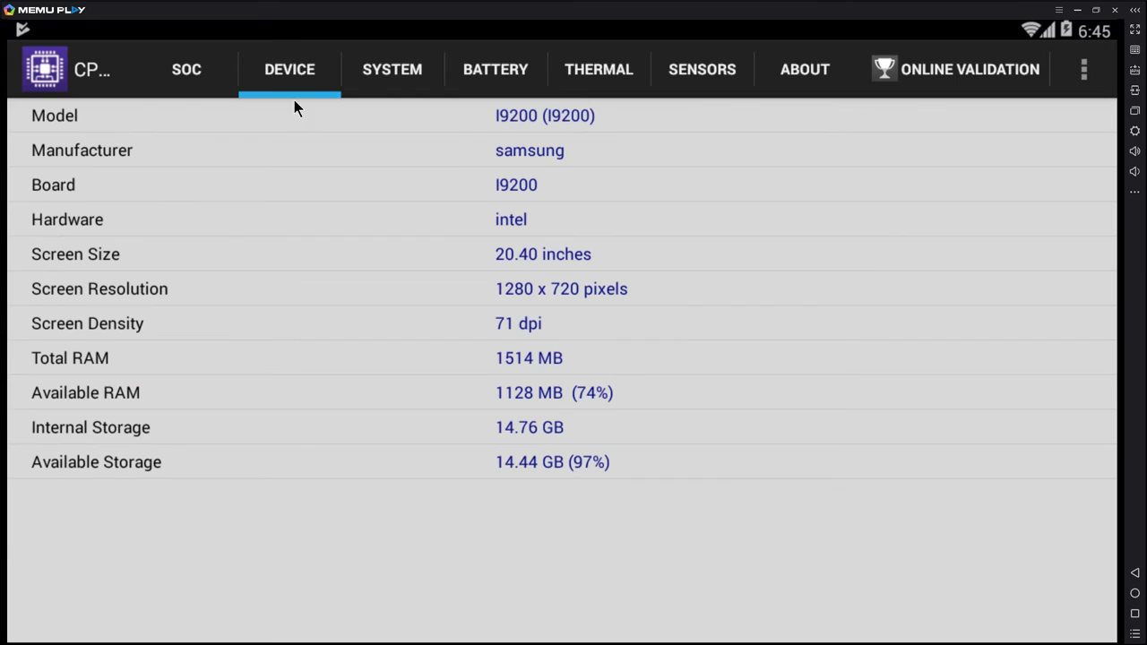
mouse_move(98, 376)
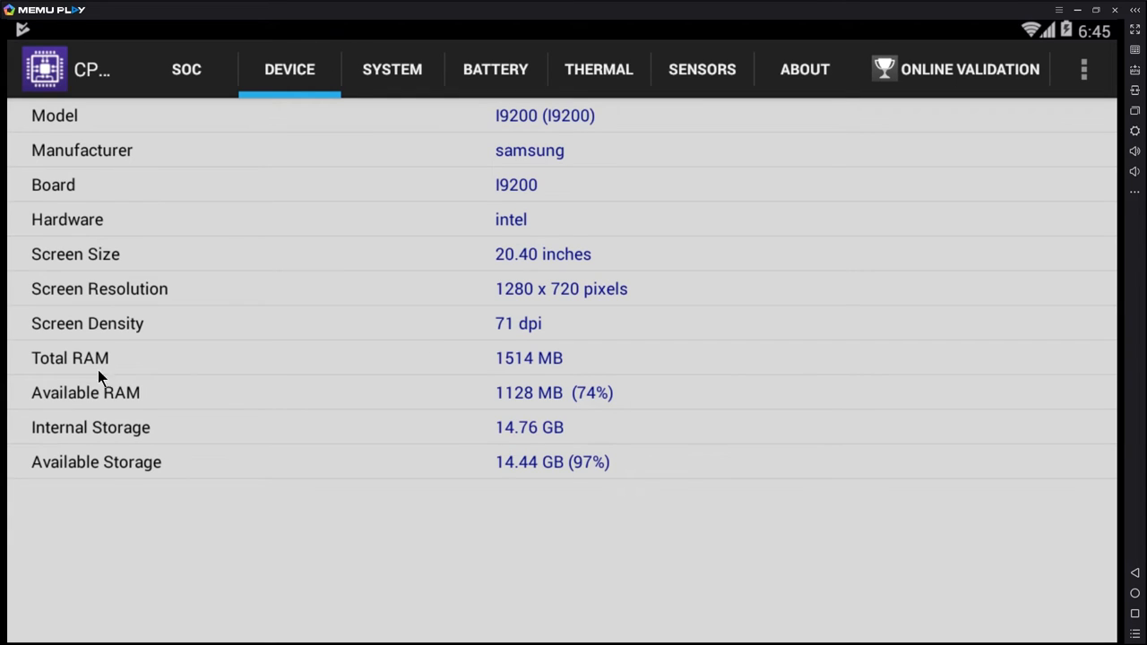
mouse_move(390, 376)
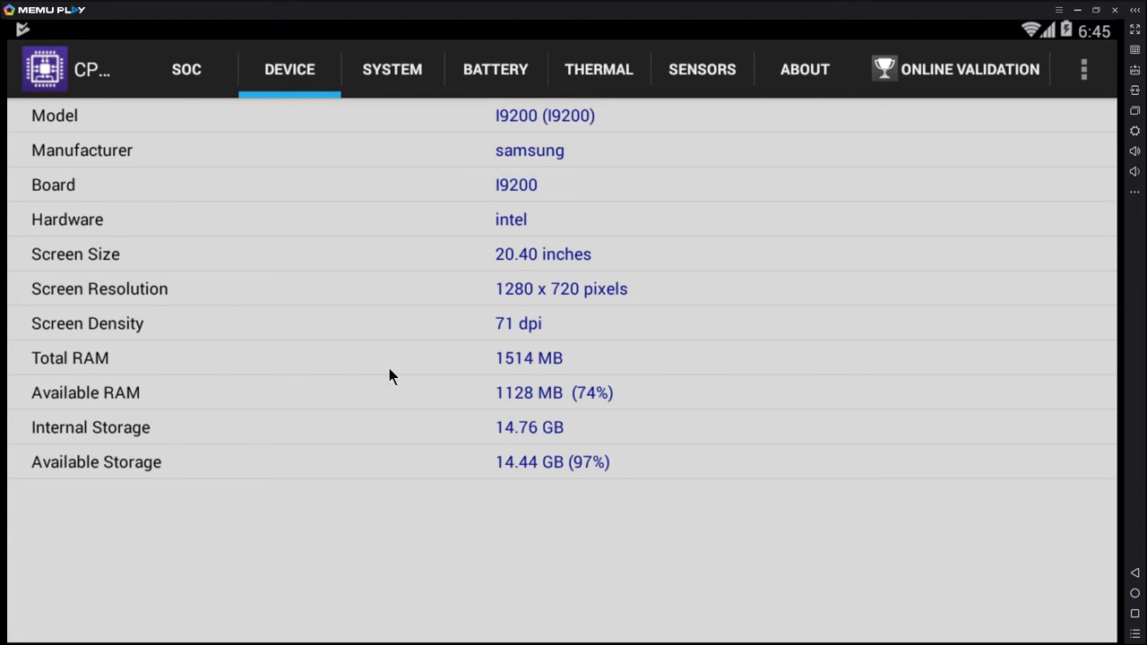
mouse_move(551, 374)
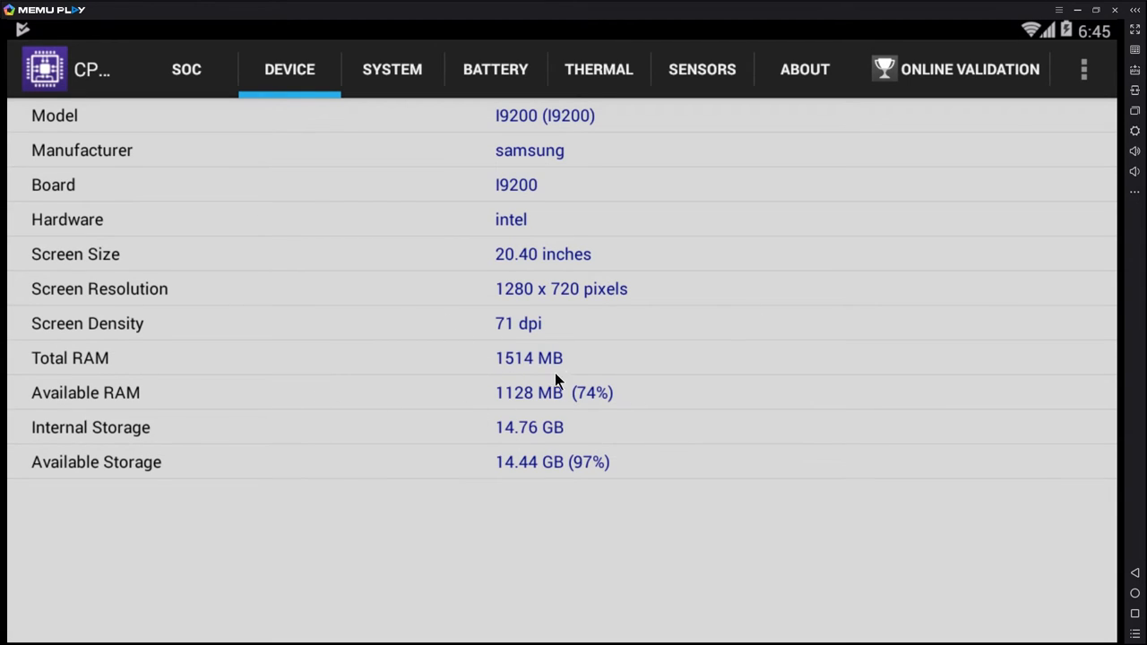
mouse_move(179, 191)
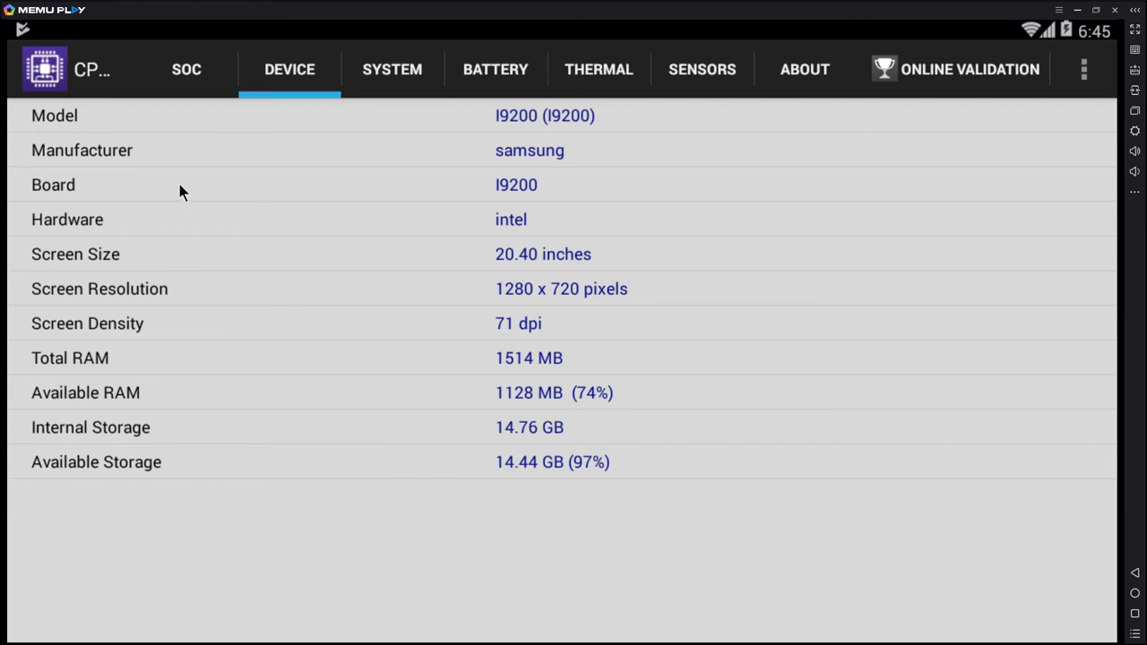
Show CPU-Z's System tab: Android 4.4.4, API Level 19, root access
left_click(392, 69)
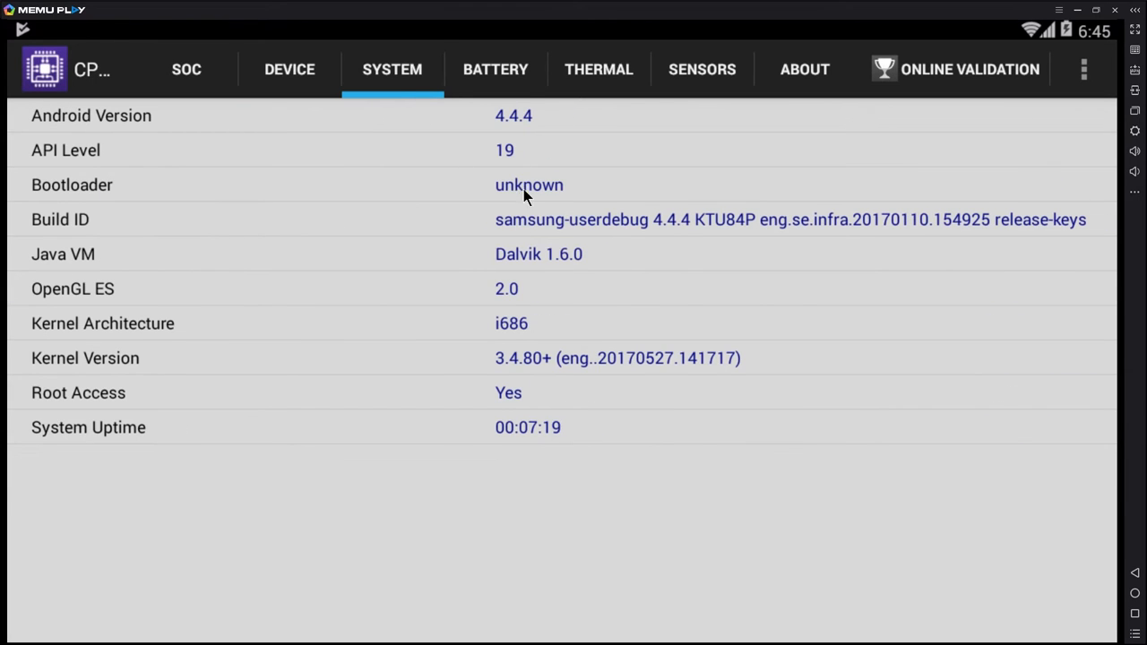
mouse_move(203, 130)
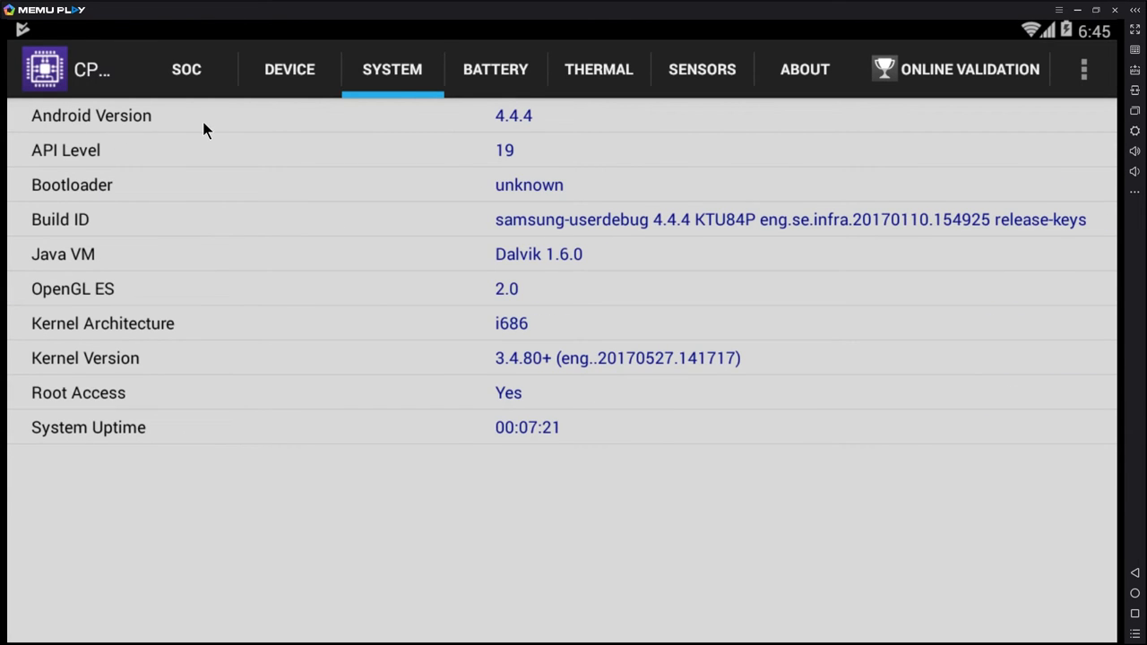
mouse_move(256, 152)
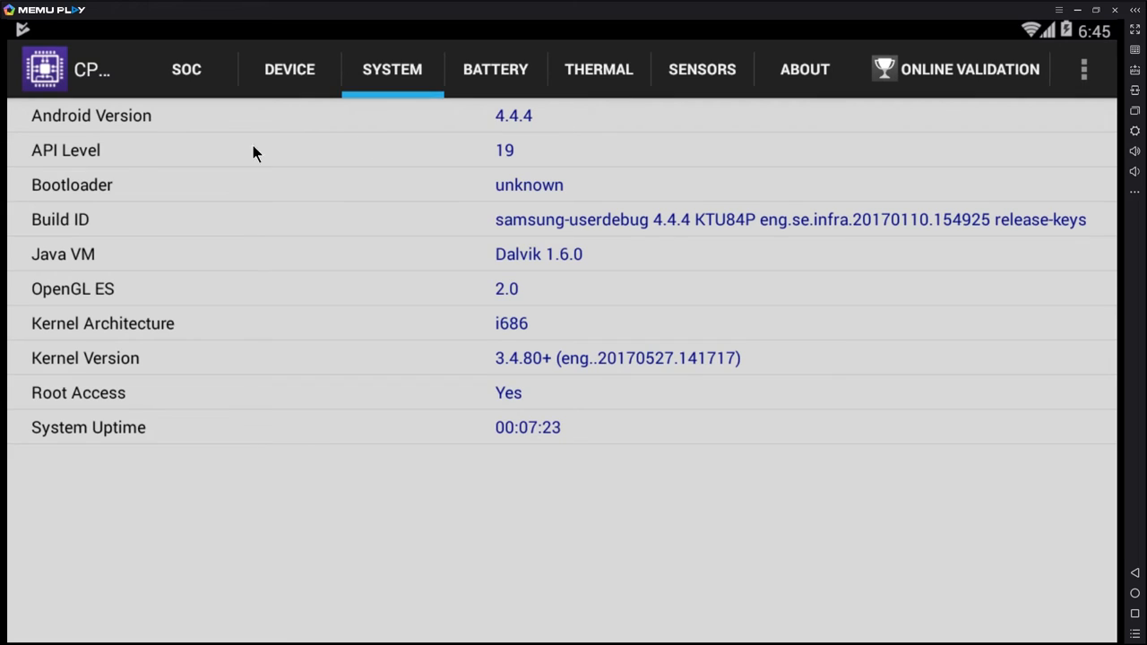
mouse_move(476, 163)
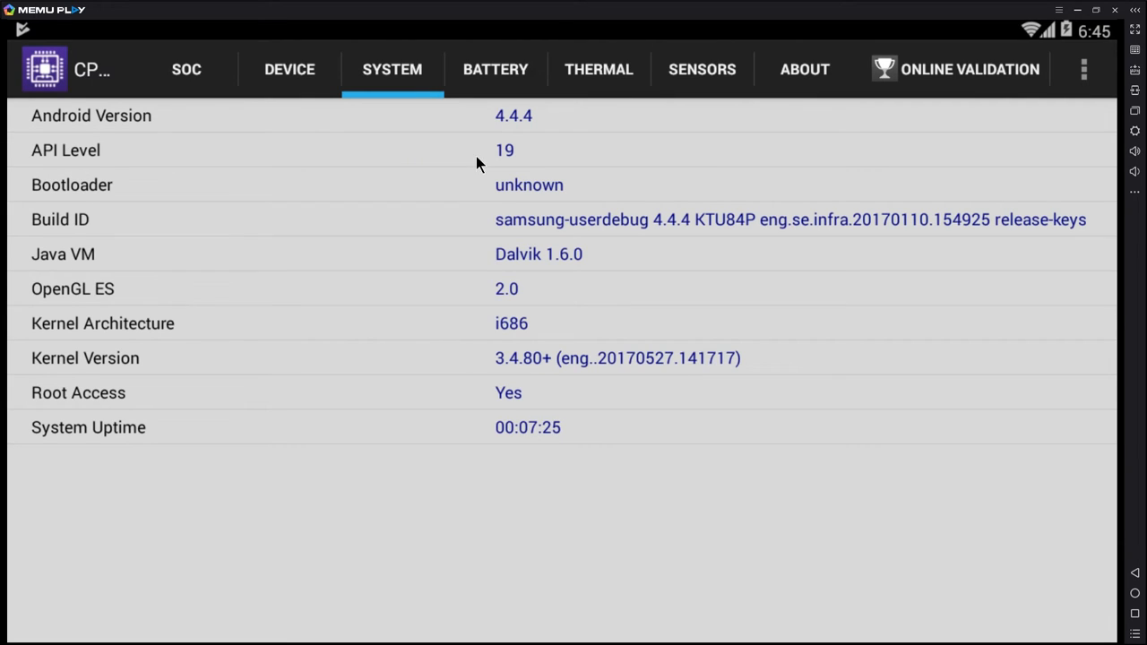
mouse_move(536, 132)
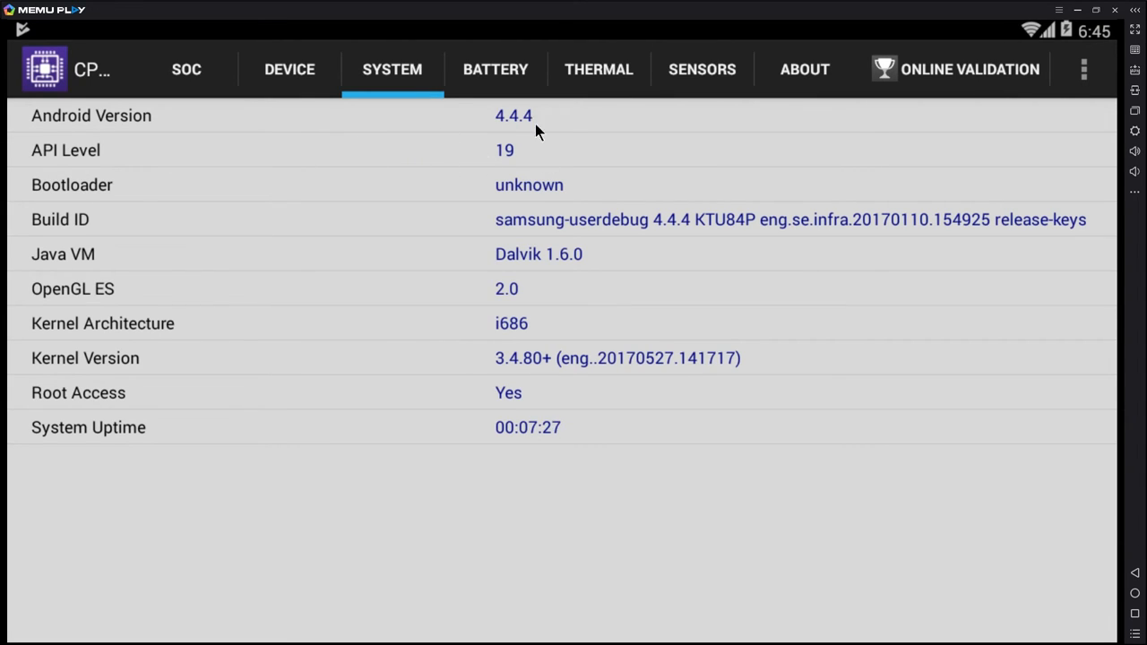
mouse_move(503, 159)
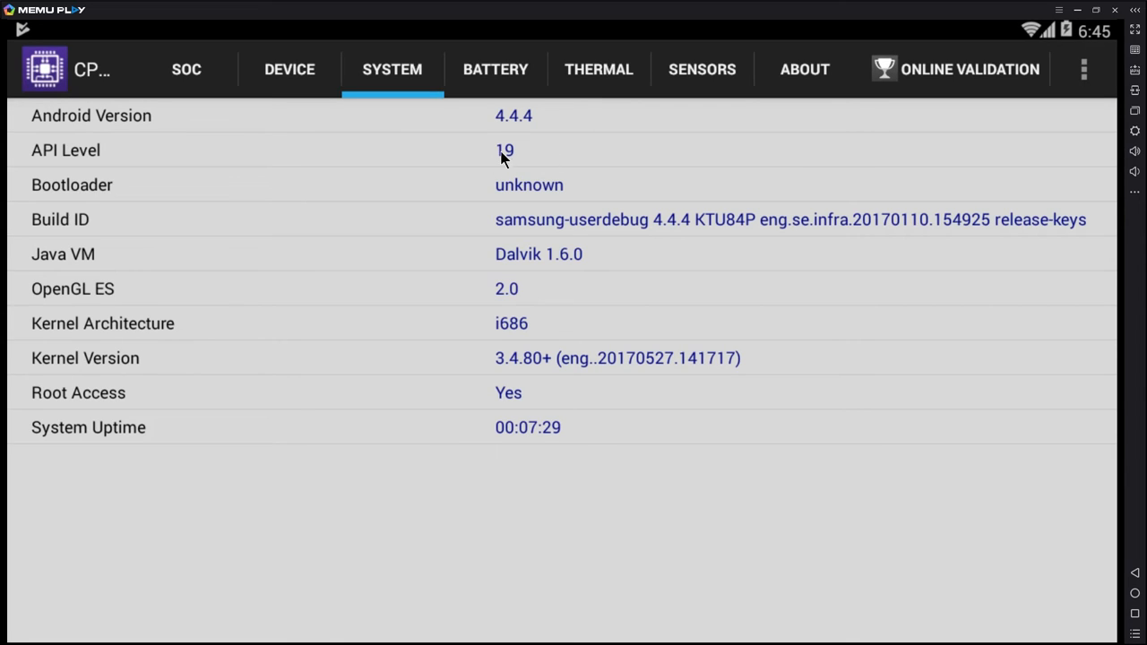
mouse_move(578, 166)
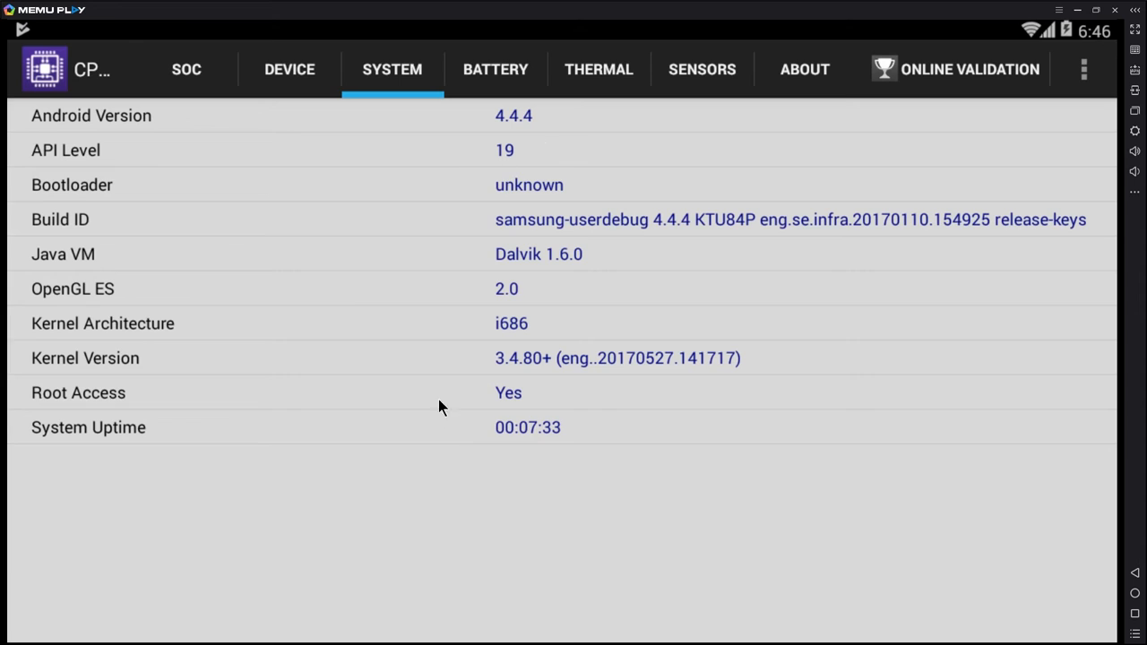
mouse_move(493, 427)
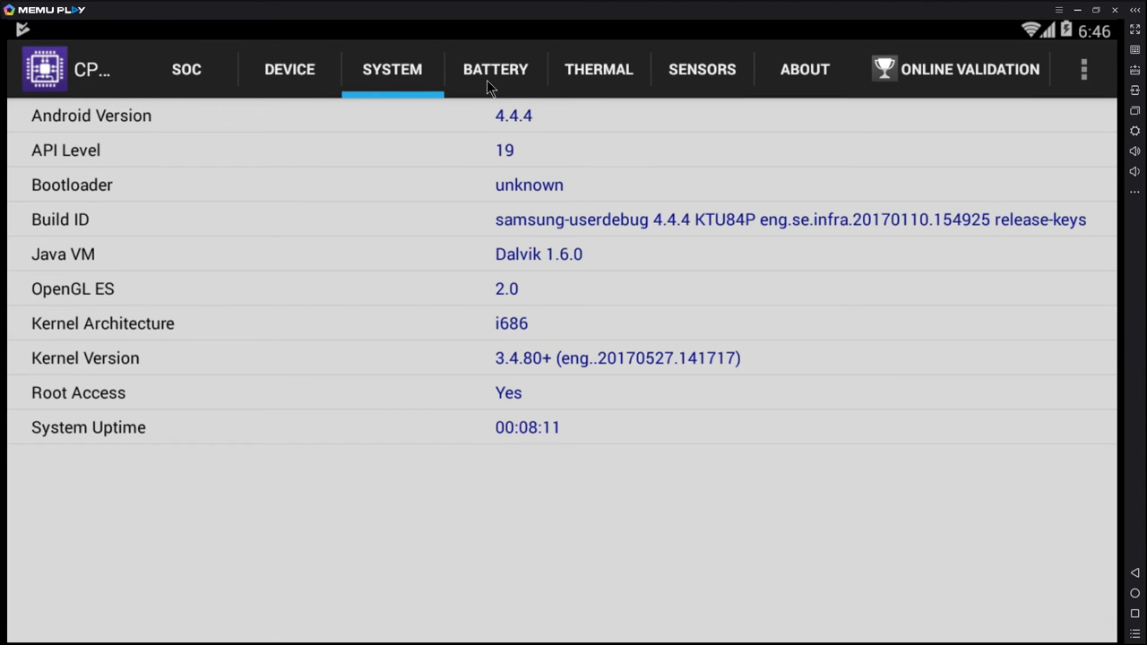
View the Battery, Thermal and Sensors tabs, ending on the Microvirt accelerometer readings
left_click(496, 69)
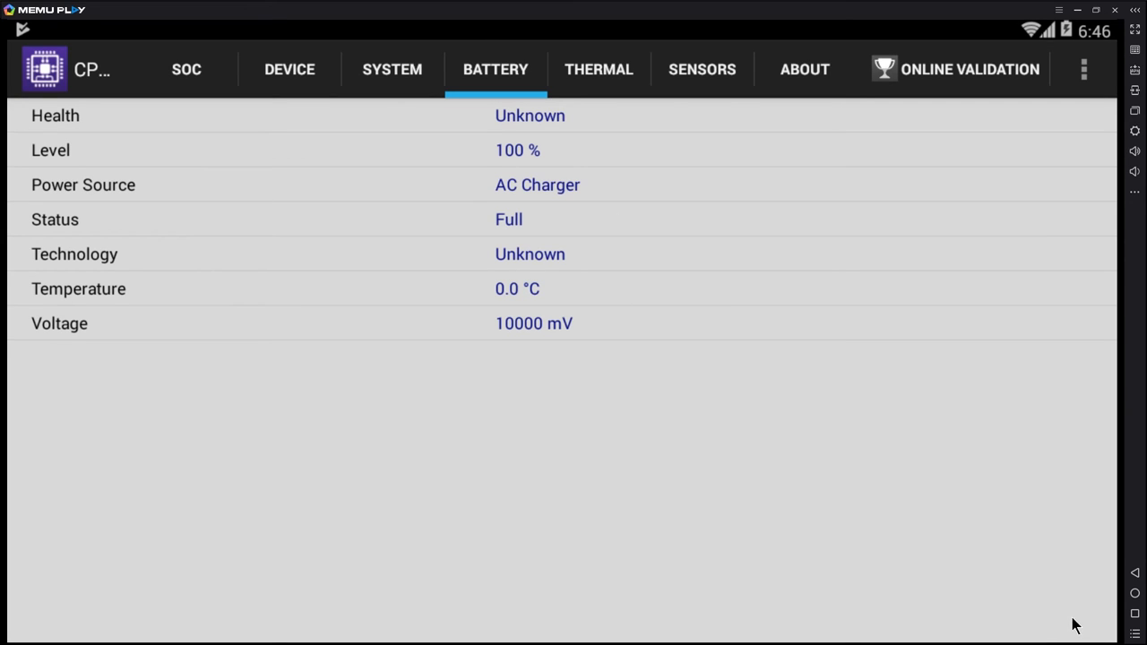
left_click(599, 69)
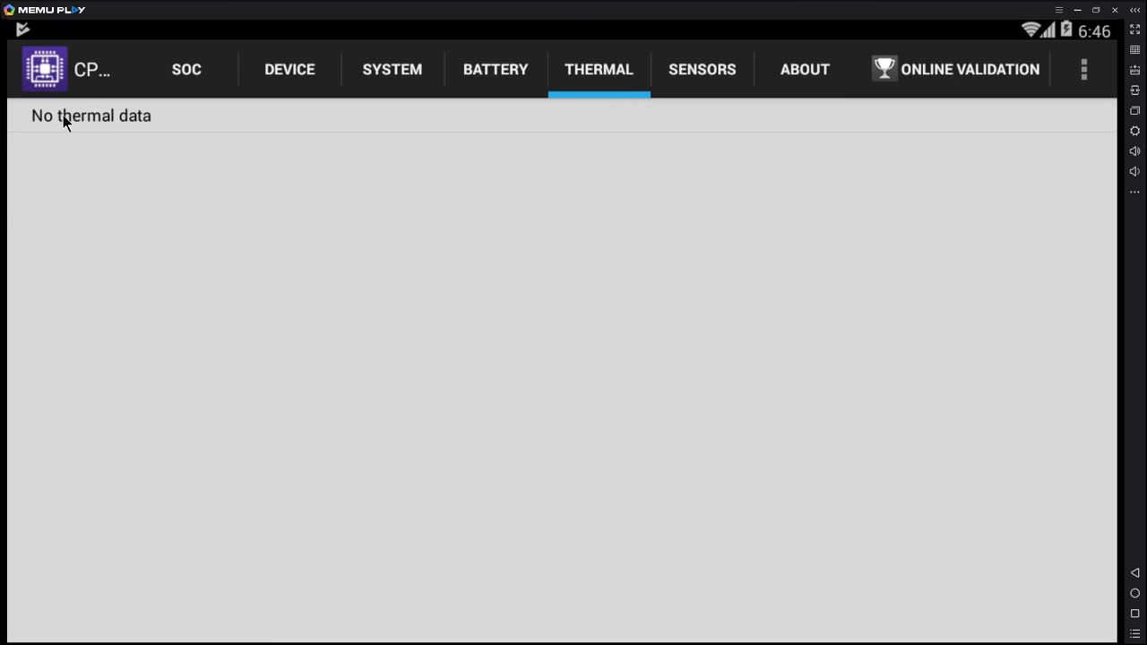
left_click(702, 69)
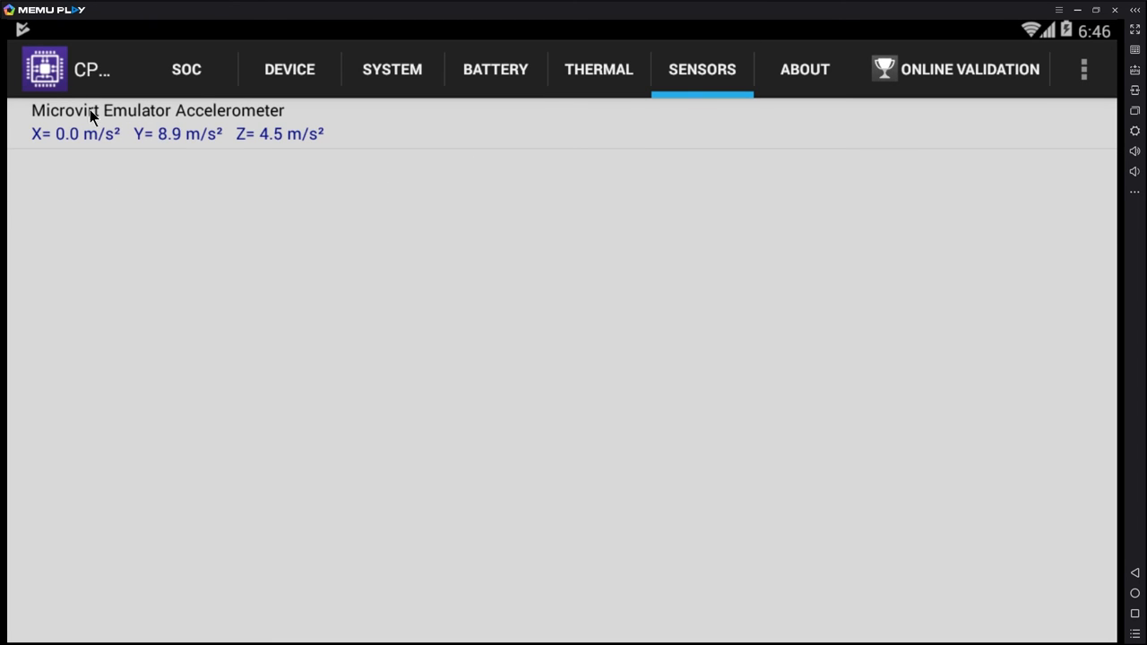
mouse_move(232, 172)
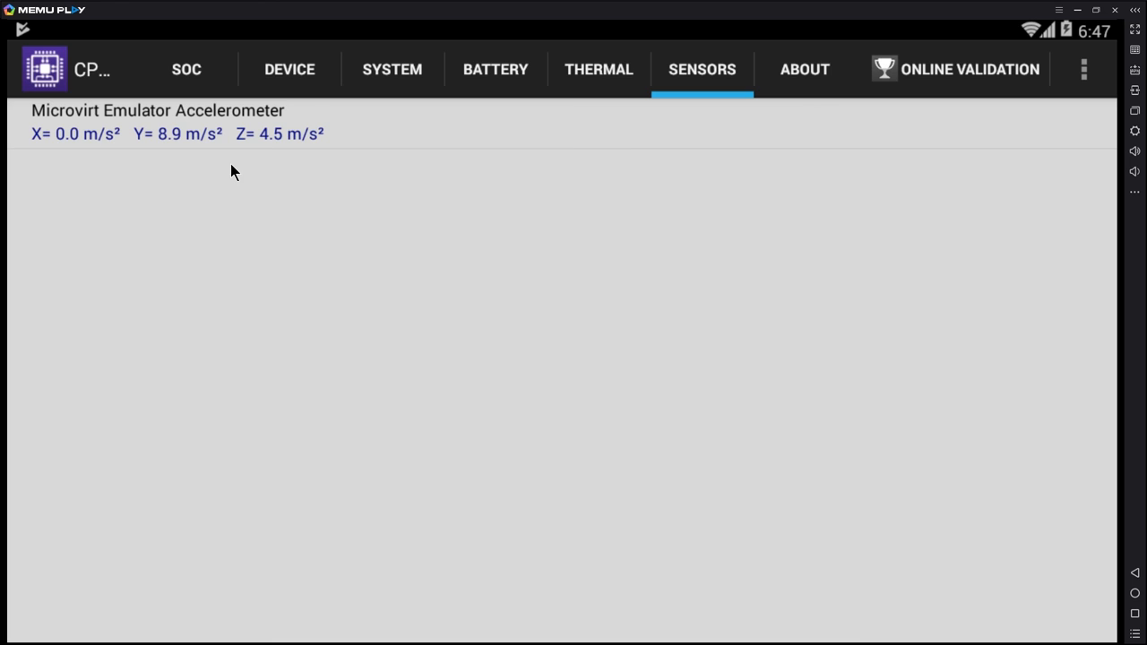
Show CPU-Z's About page identifying version 1.23
left_click(803, 69)
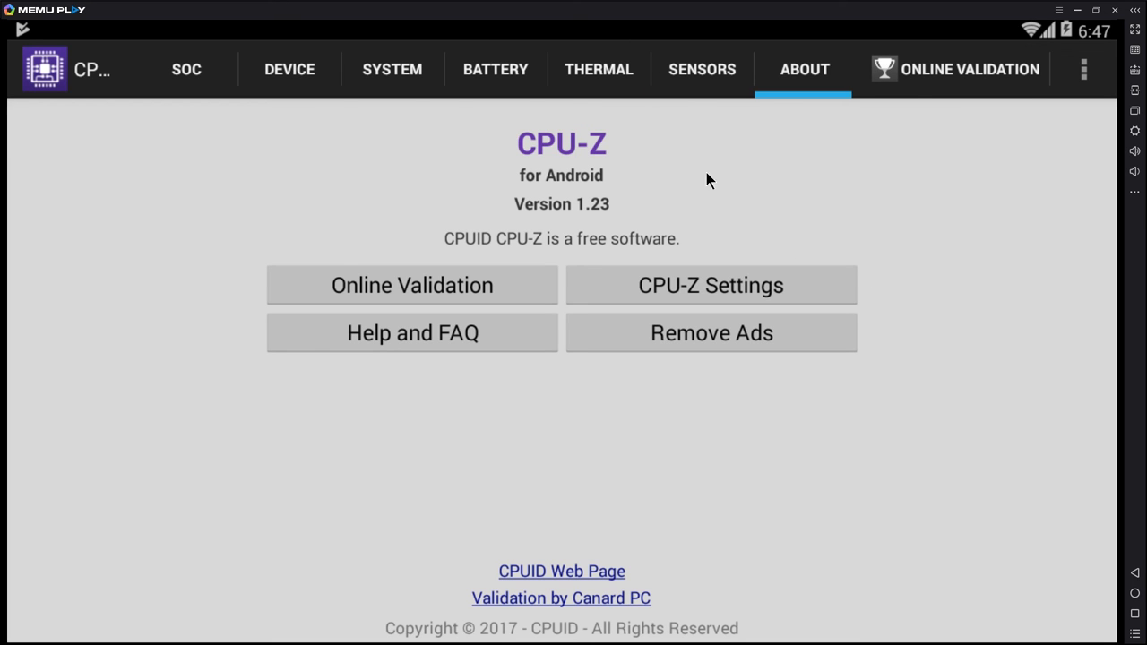
mouse_move(738, 184)
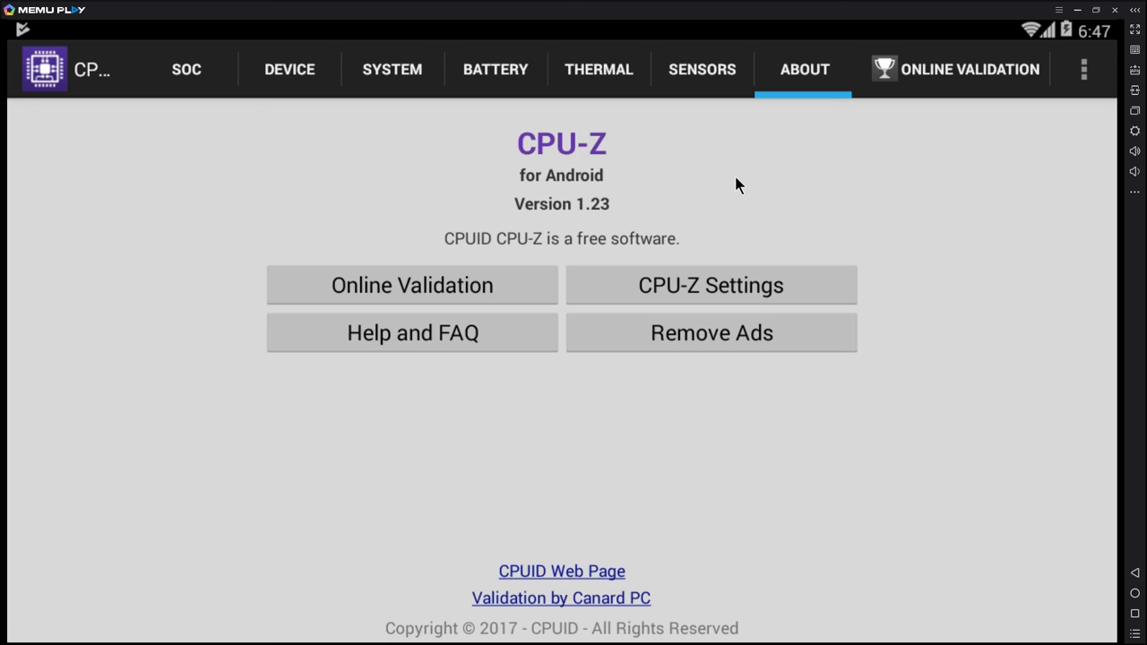